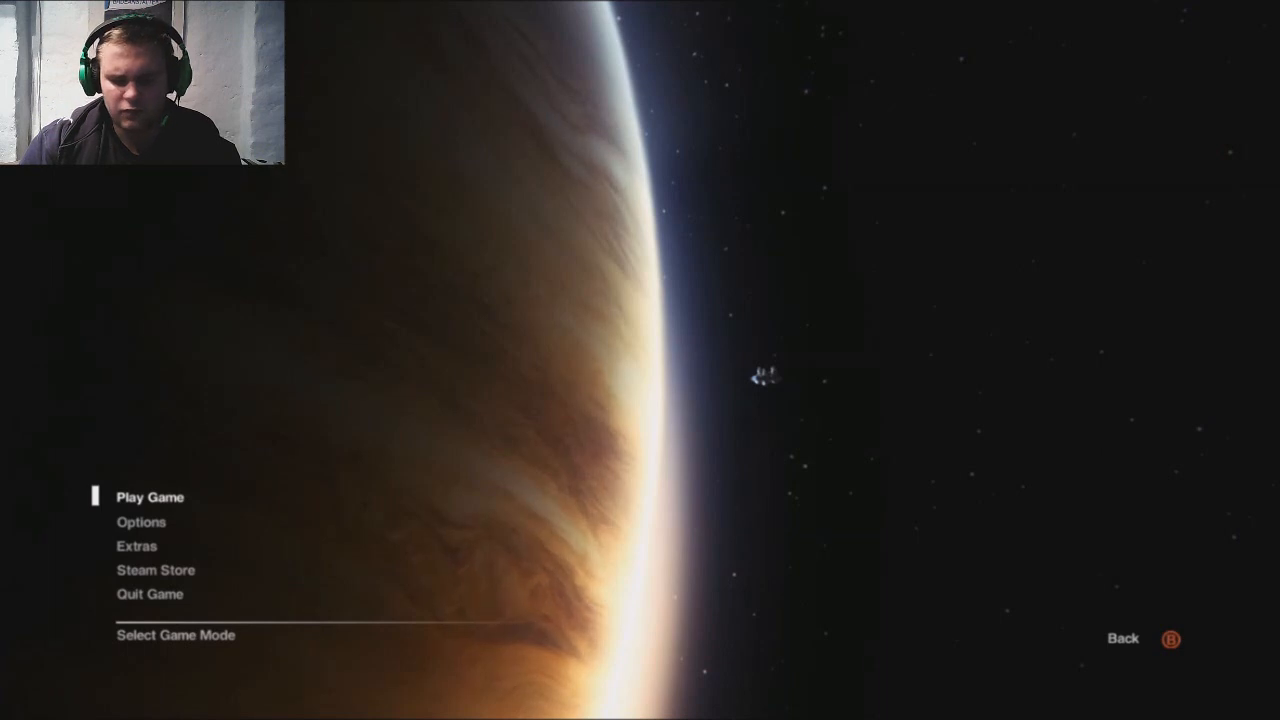
Progress through the opening level to the terminal that restores power to the shutter.
{"action": "left_click", "coordinate": [150, 496]}
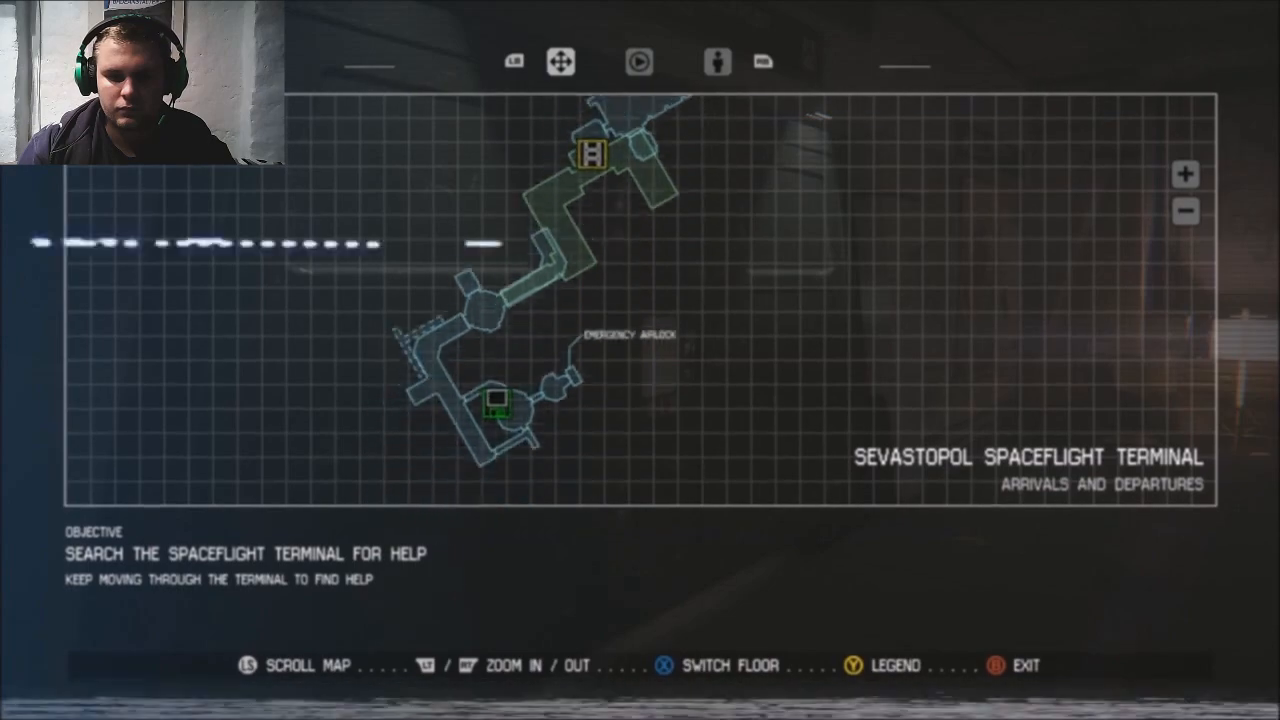
{"action": "key", "text": "b"}
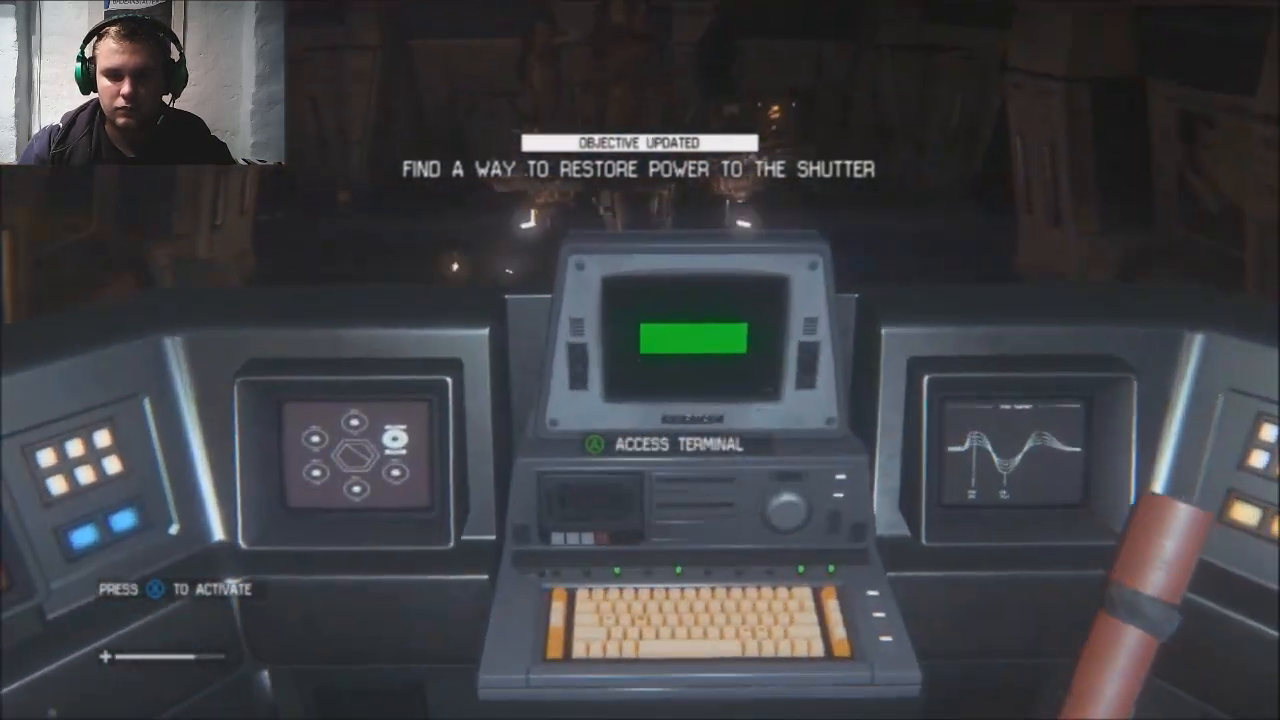